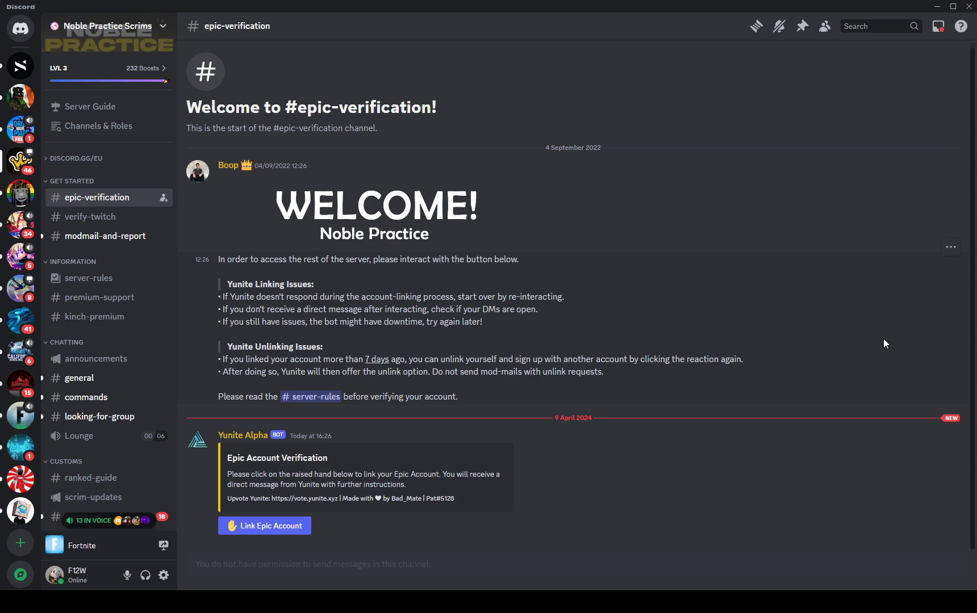
pyautogui.moveTo(220, 69)
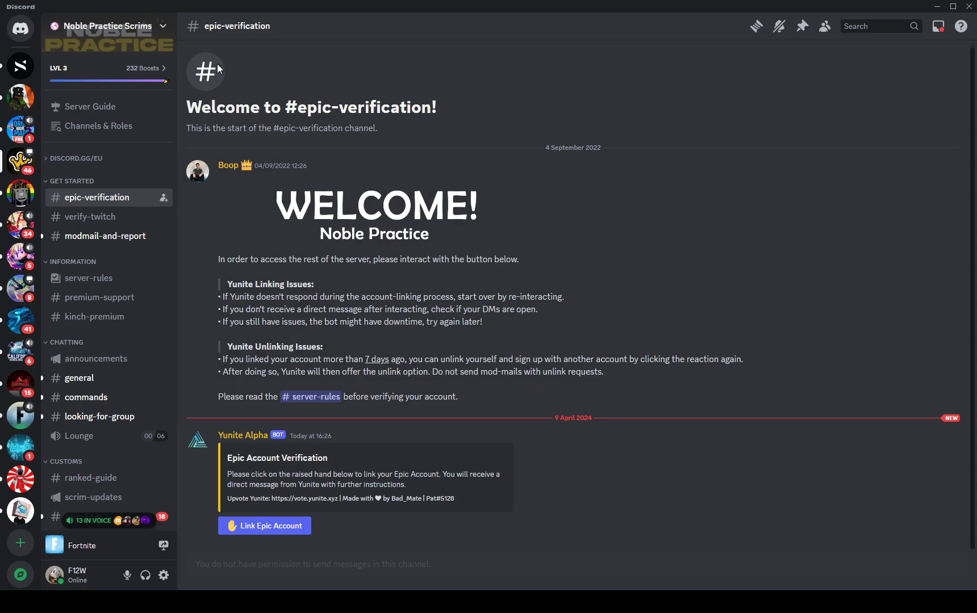
# Step: Start Epic account linking via the bot, then view #solo-keys, #squad-keys and #duo-keys
pyautogui.click(108, 27)
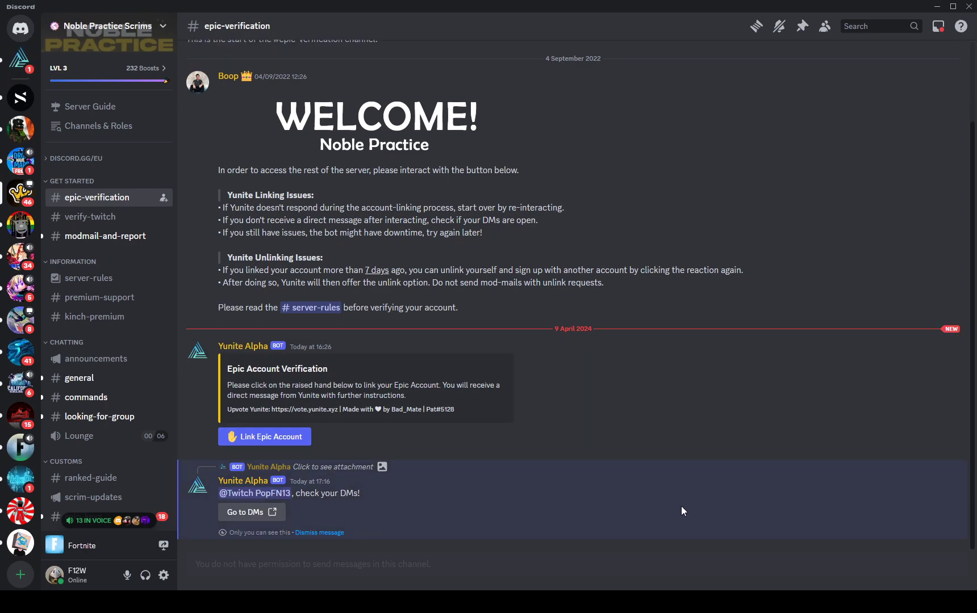
pyautogui.click(251, 513)
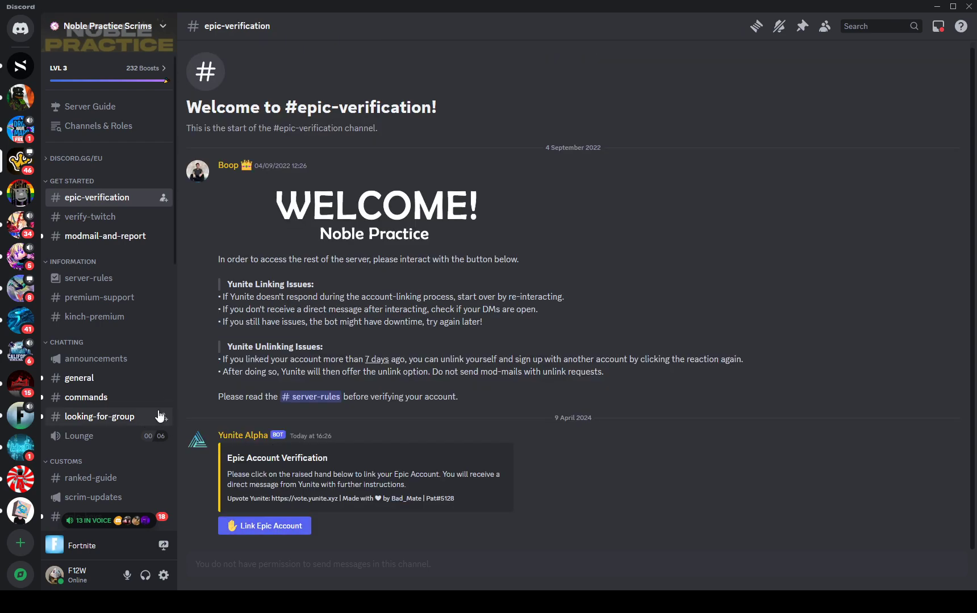
pyautogui.scroll(-3)
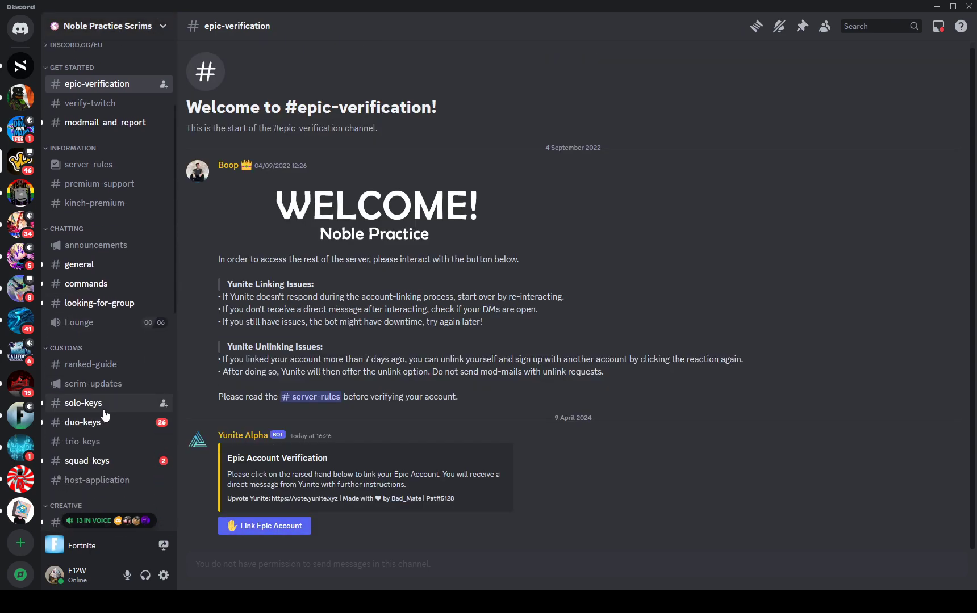
pyautogui.click(83, 402)
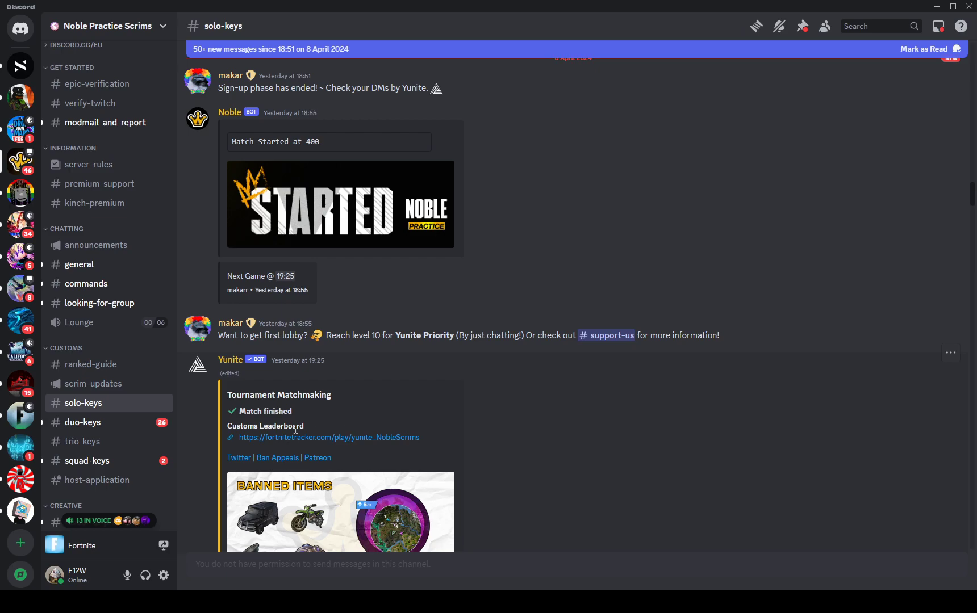
pyautogui.click(87, 460)
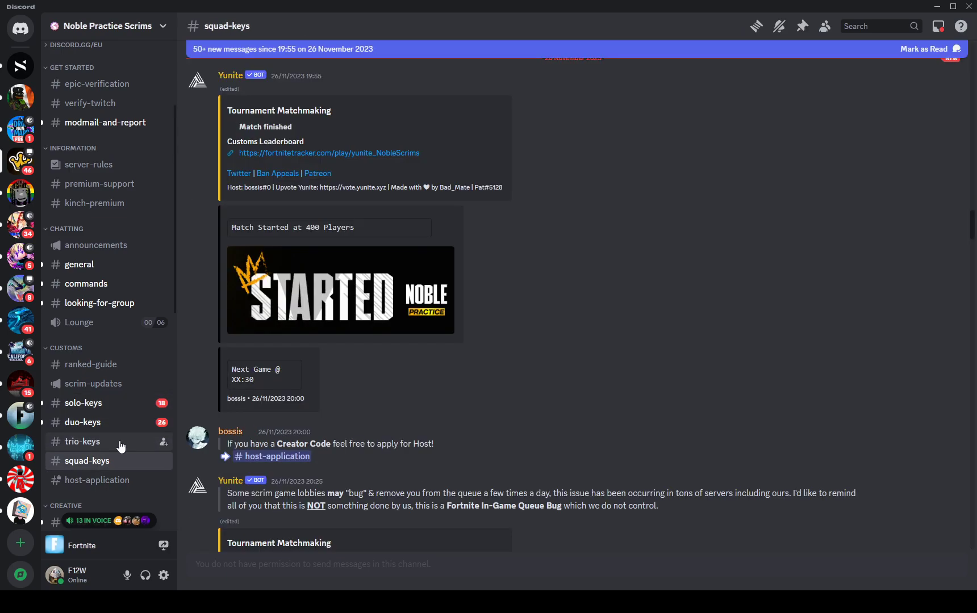
pyautogui.click(82, 422)
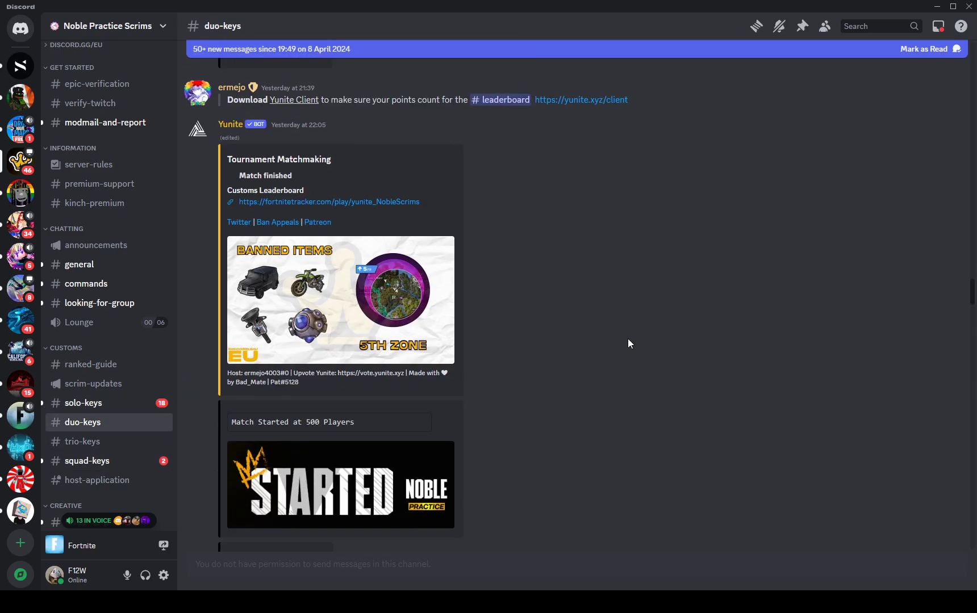
# Step: Read through the #duo-keys match announcements, then return to #solo-keys
pyautogui.scroll(-3)
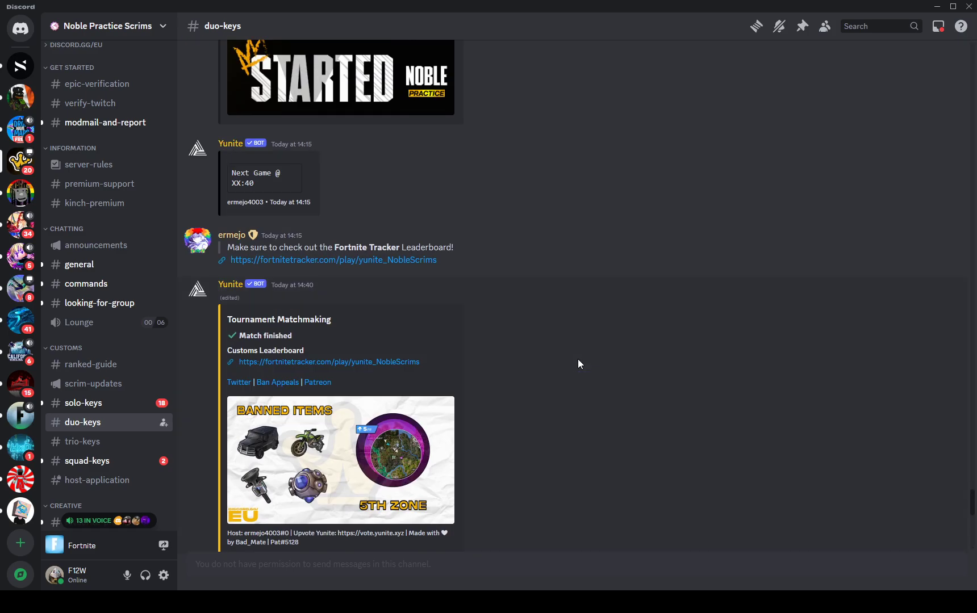
pyautogui.scroll(3)
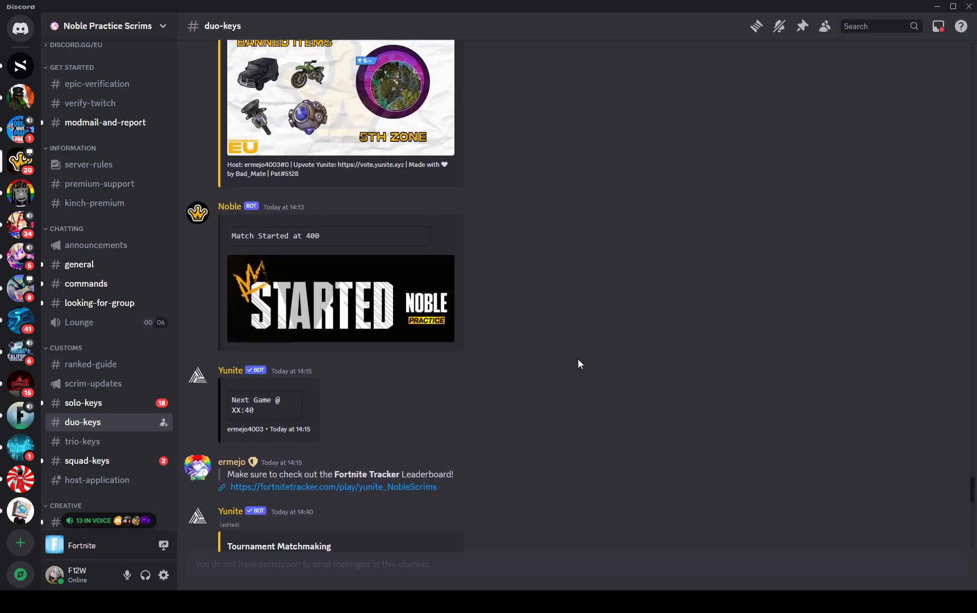
pyautogui.scroll(-3)
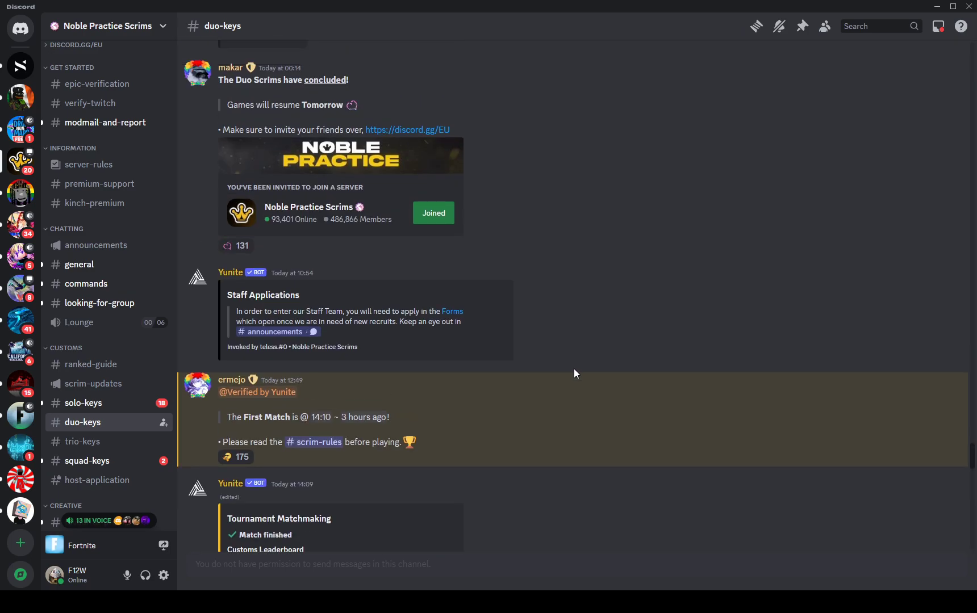
pyautogui.scroll(-3)
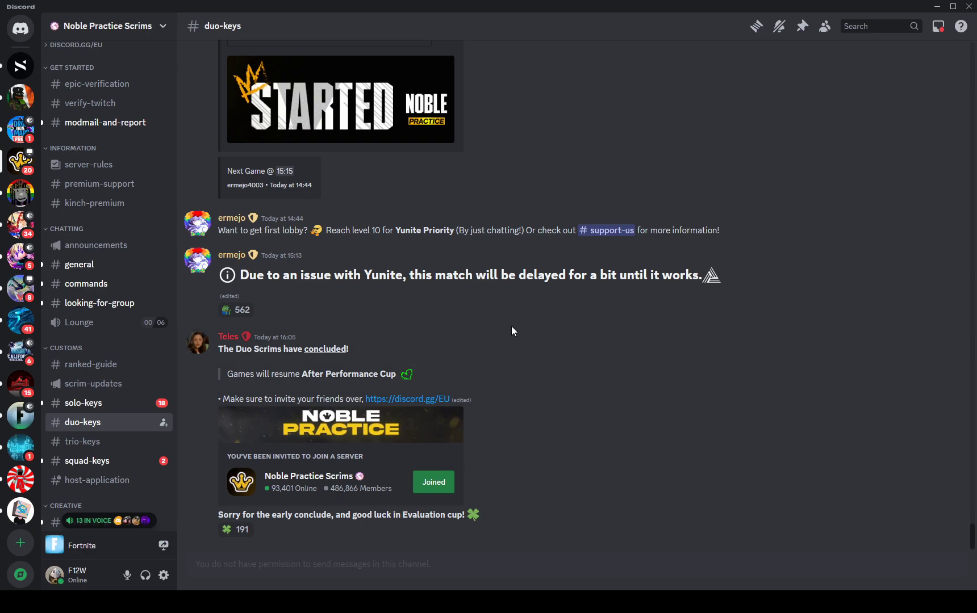
pyautogui.moveTo(409, 406)
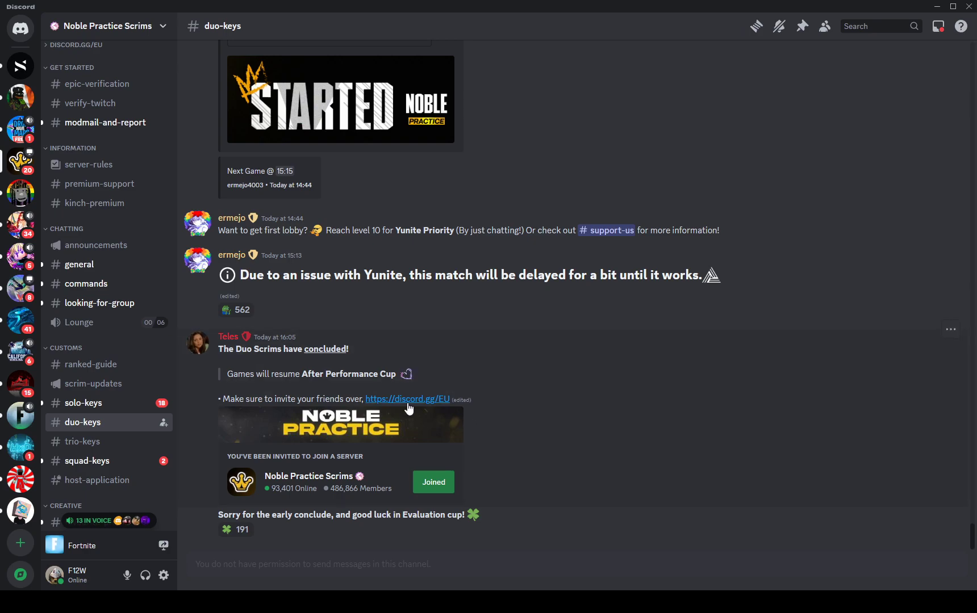
pyautogui.rightClick(407, 399)
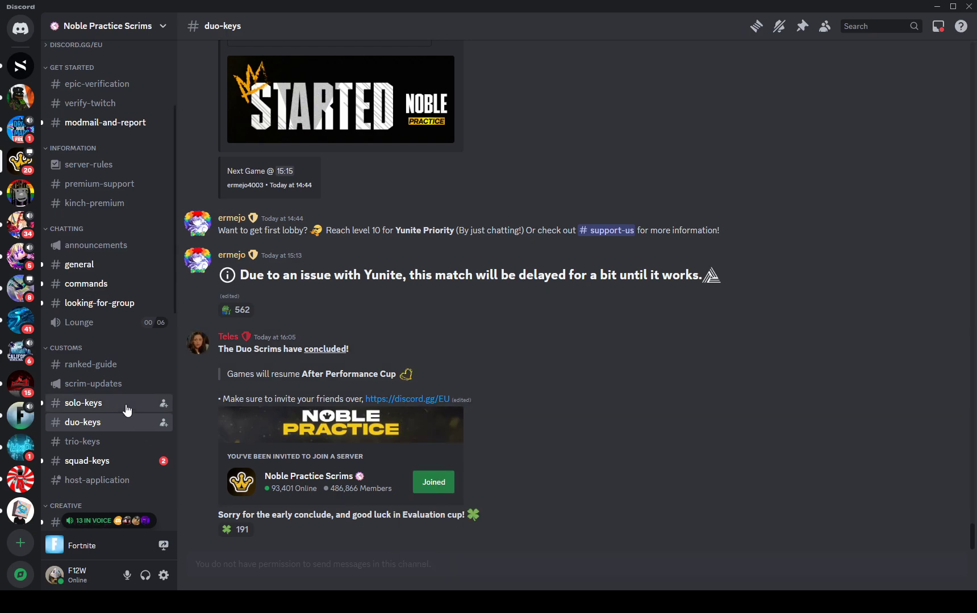
pyautogui.click(83, 404)
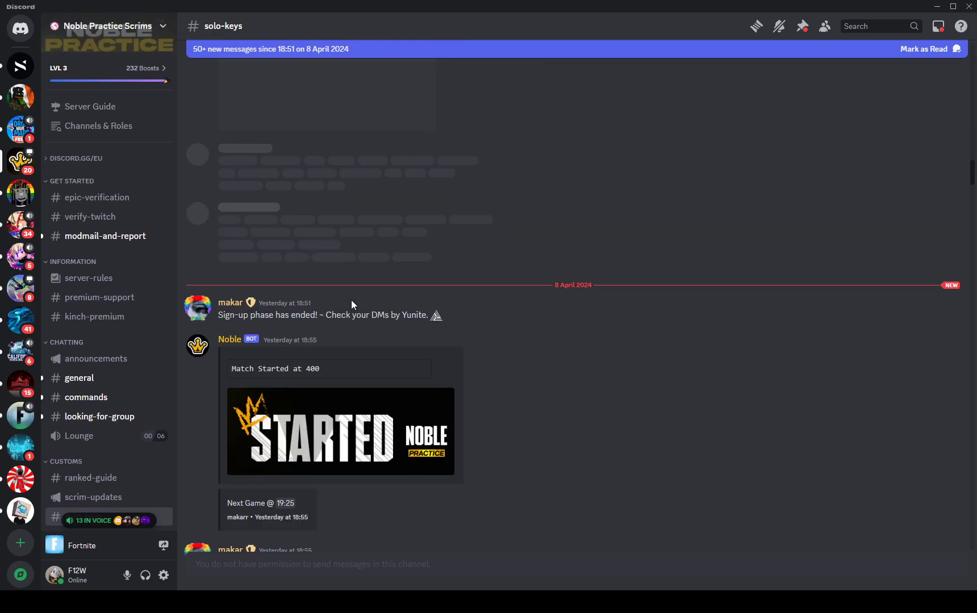
# Step: Enlarge the Banned Items and 5th zone image from the Yunite bot post in #solo-keys
pyautogui.click(340, 432)
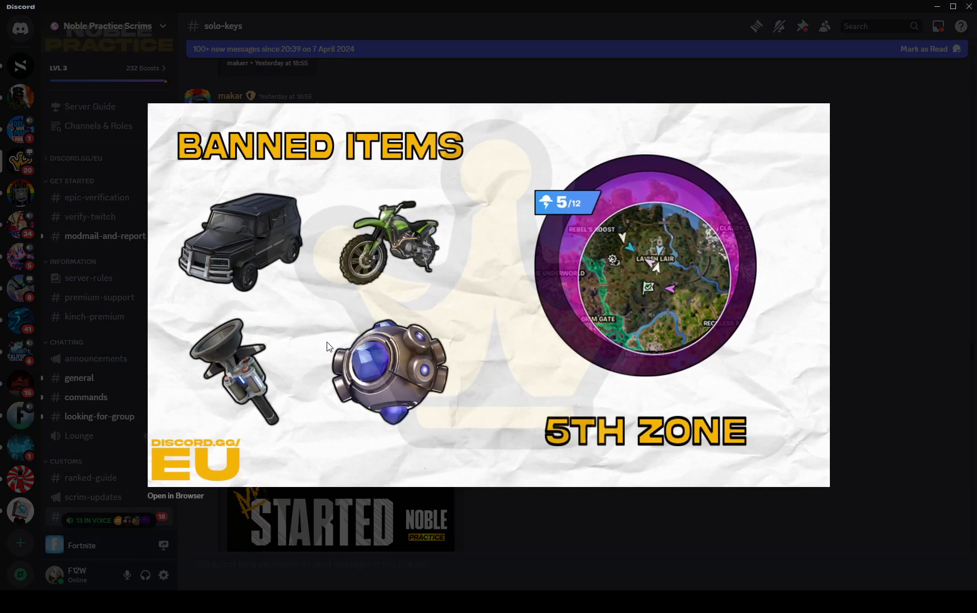
pyautogui.moveTo(214, 290)
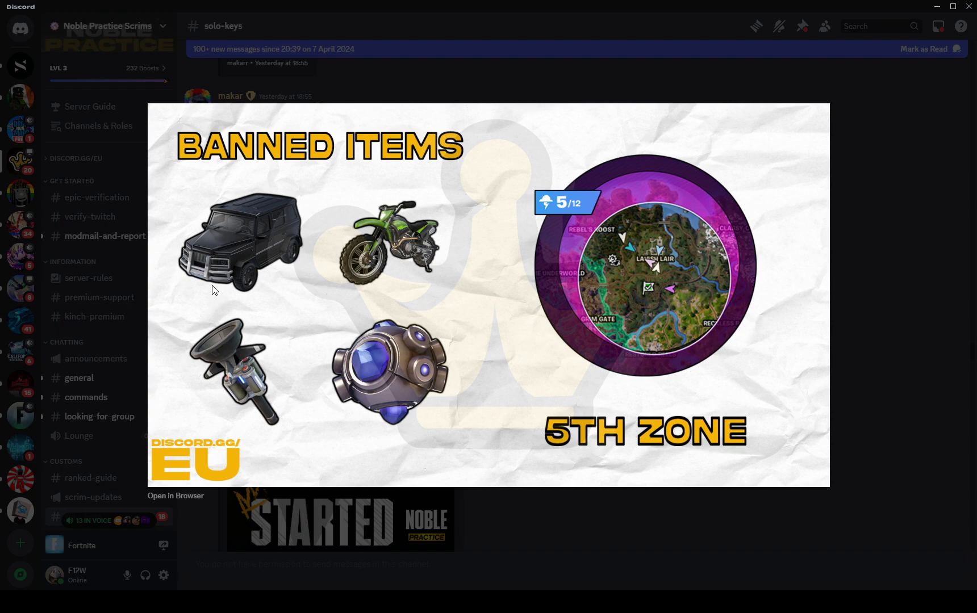
pyautogui.moveTo(238, 255)
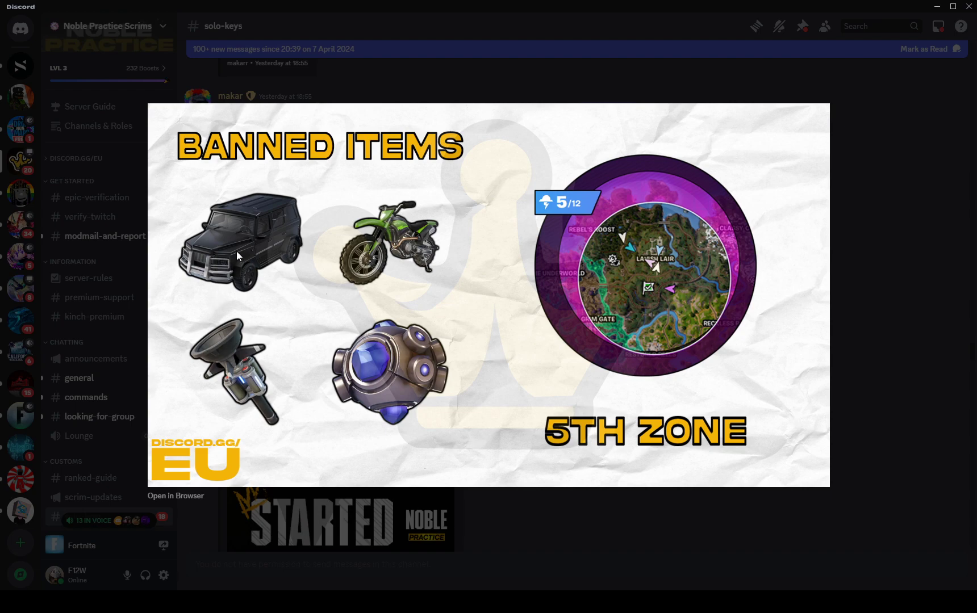
pyautogui.moveTo(242, 379)
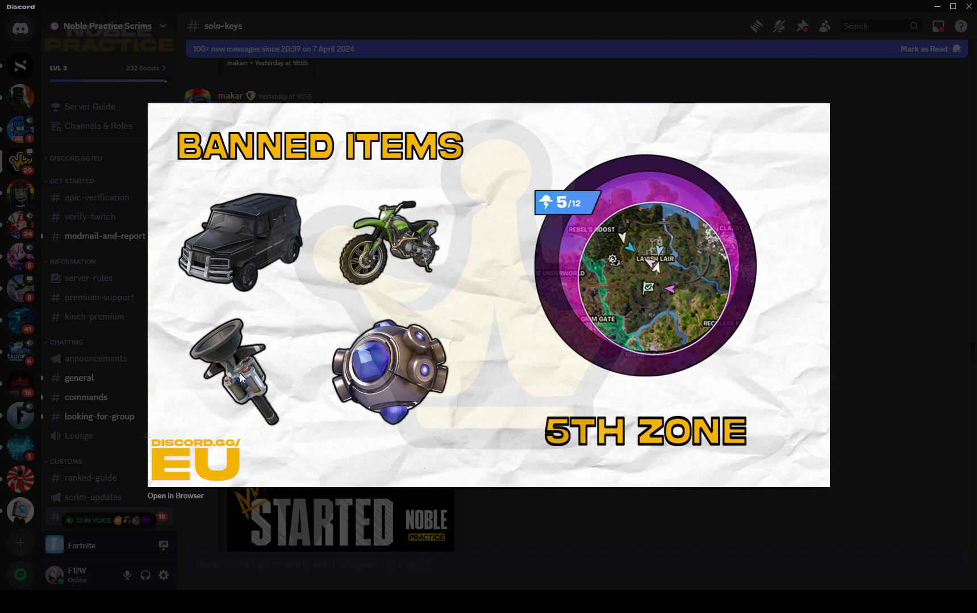
pyautogui.moveTo(605, 368)
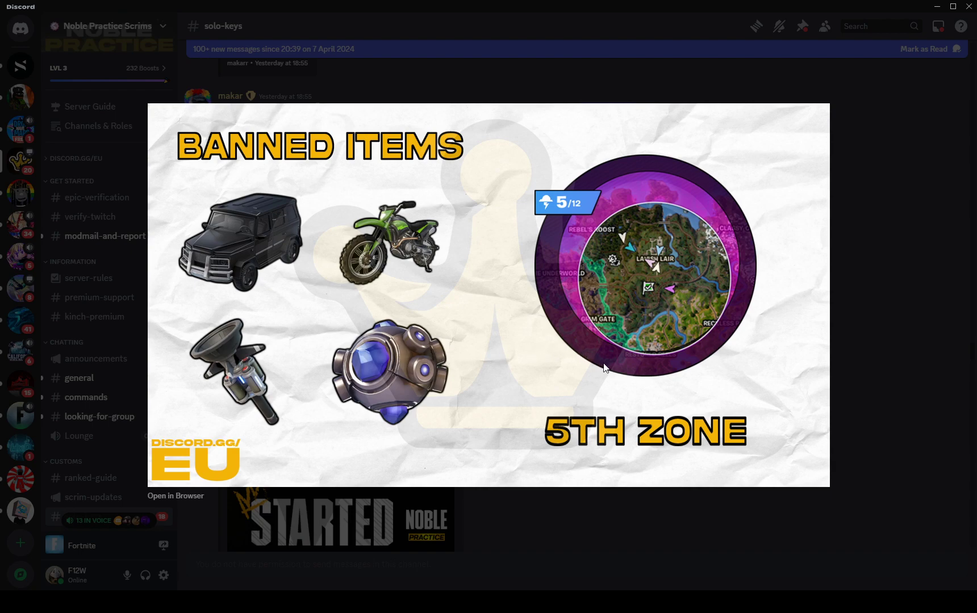
pyautogui.moveTo(668, 401)
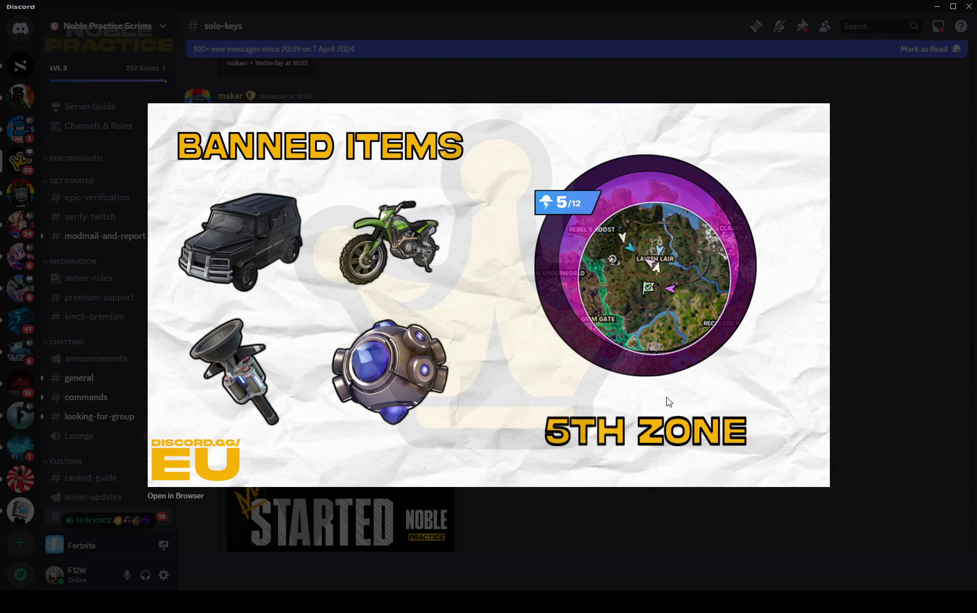
pyautogui.moveTo(659, 389)
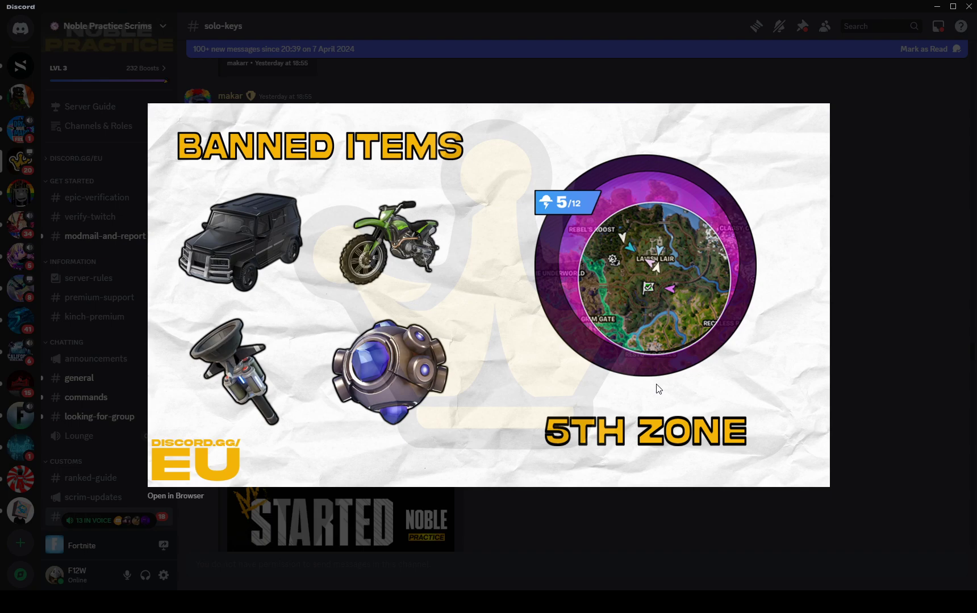
pyautogui.moveTo(925, 386)
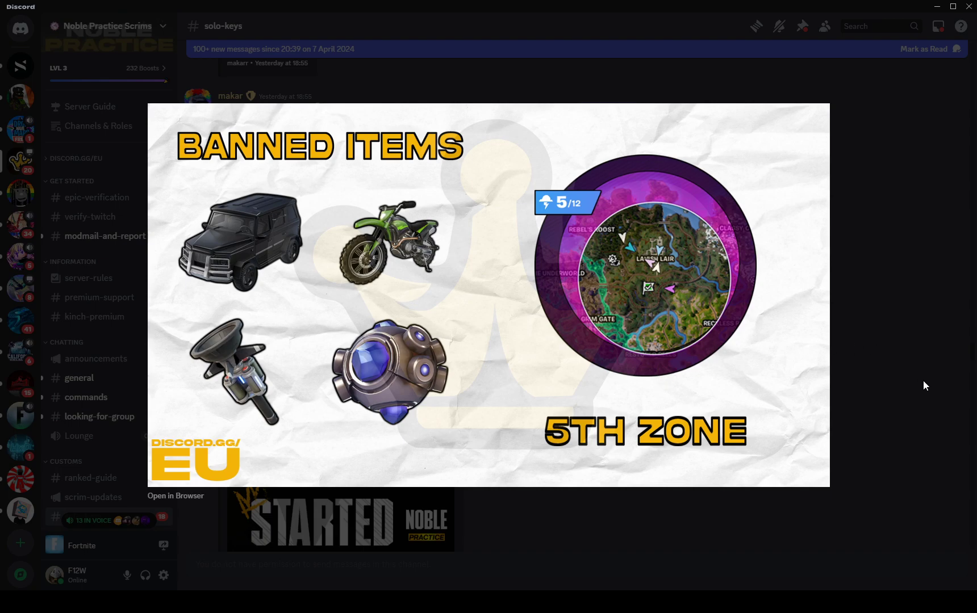
# Step: Close the banned-items image, read #solo-keys to the end, and go to #verify-twitch
pyautogui.click(925, 385)
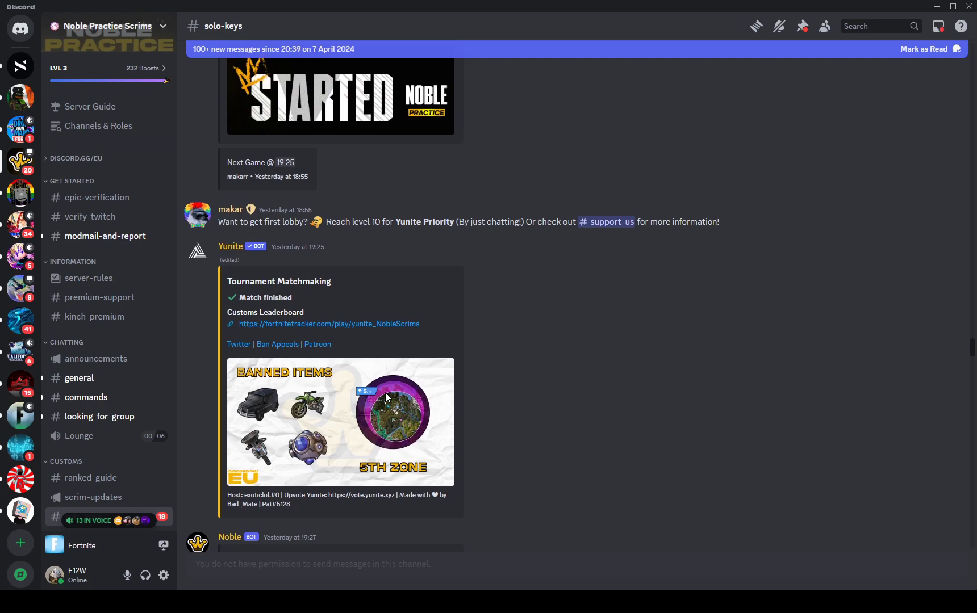
pyautogui.moveTo(397, 389)
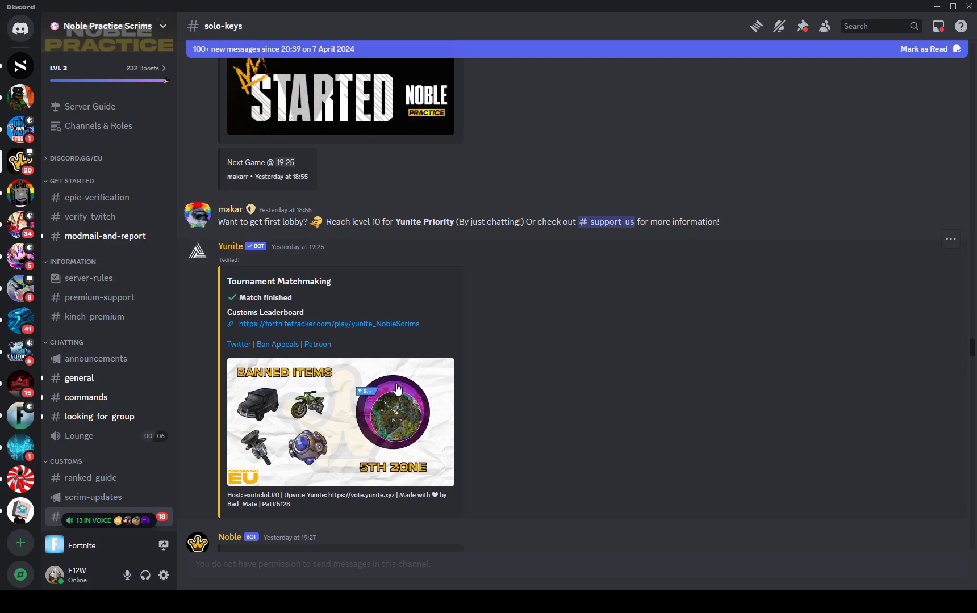
pyautogui.moveTo(20, 161)
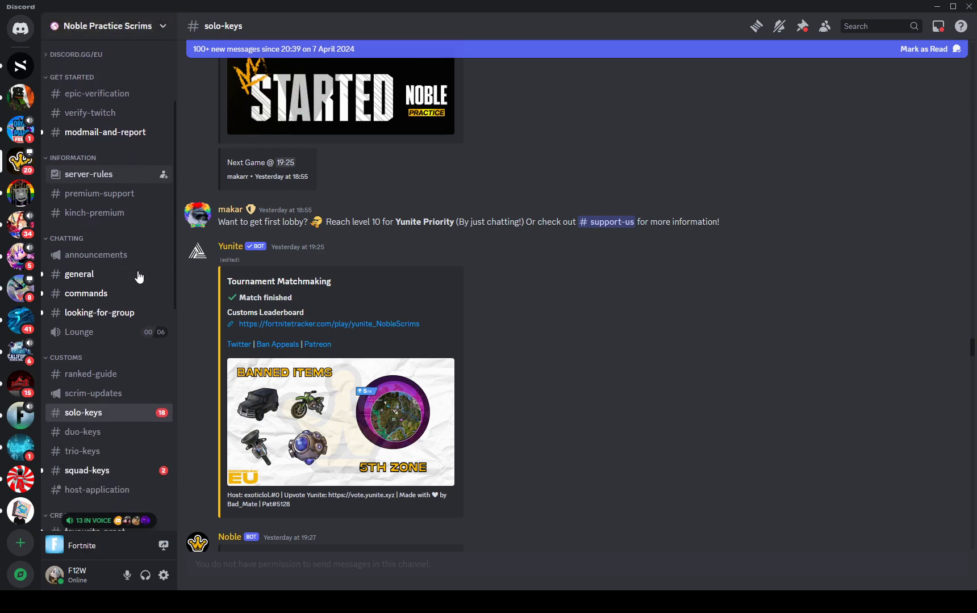
pyautogui.click(107, 26)
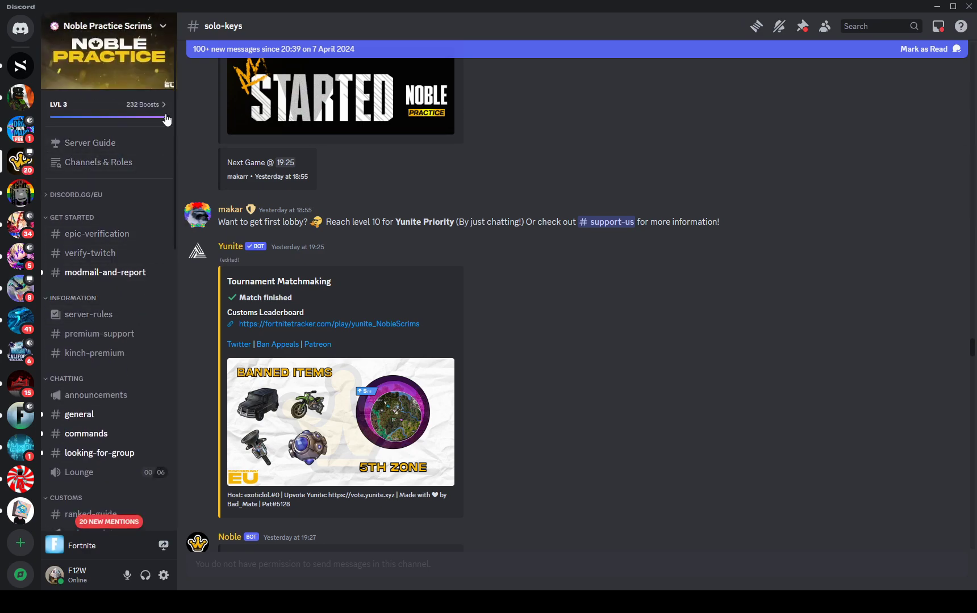
pyautogui.scroll(-3)
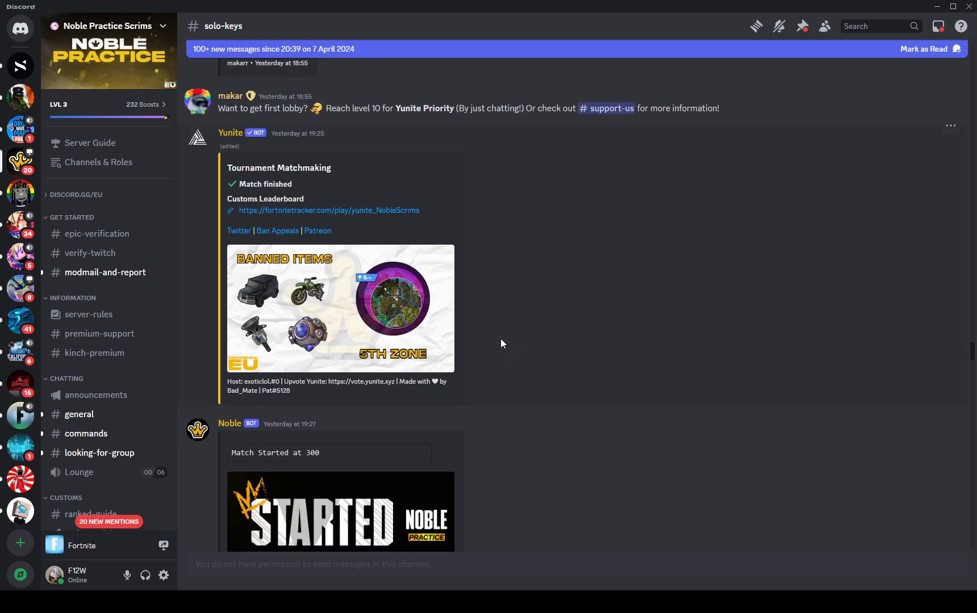
pyautogui.scroll(-3)
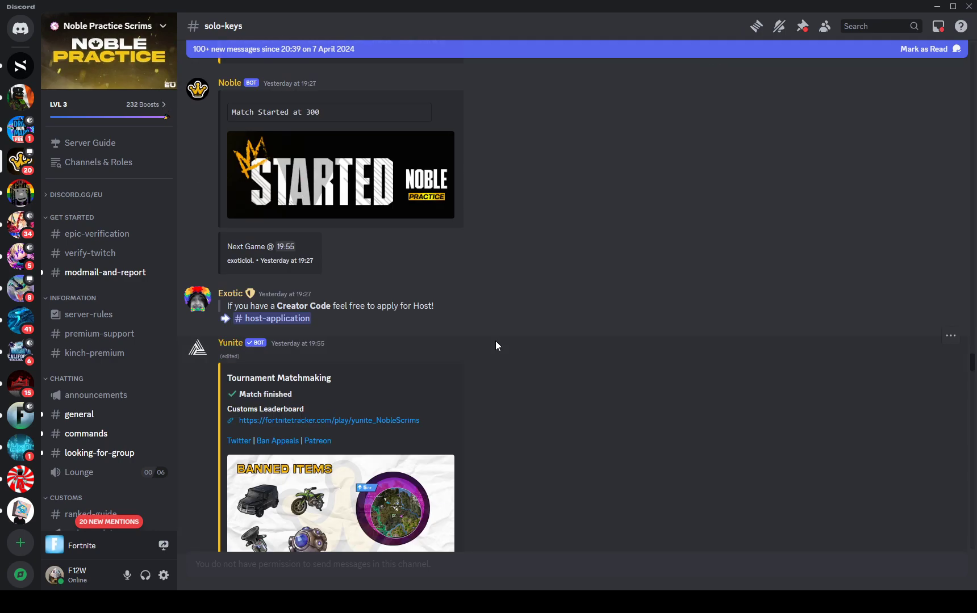
pyautogui.moveTo(497, 339)
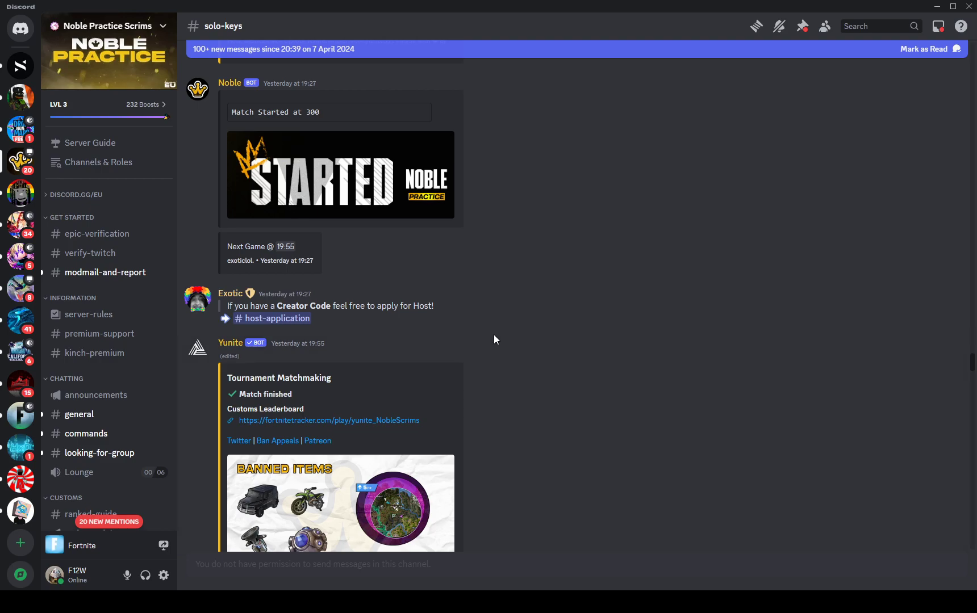
pyautogui.scroll(-3)
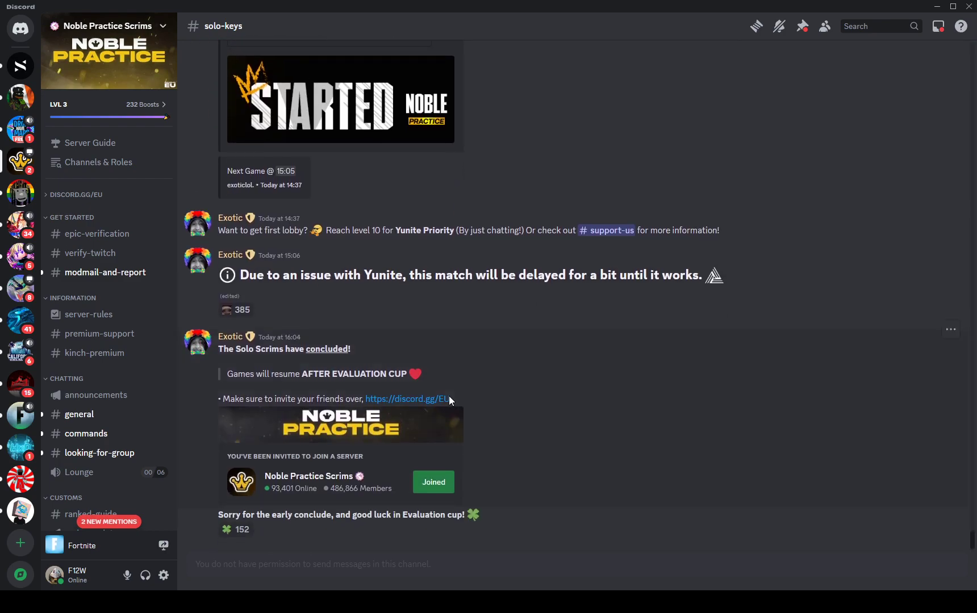
pyautogui.moveTo(312, 438)
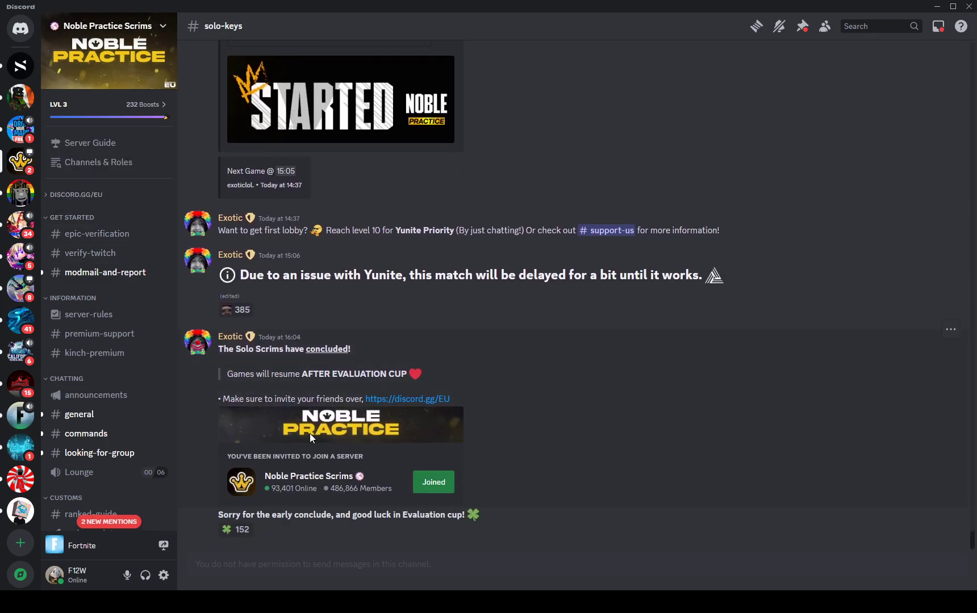
pyautogui.click(90, 252)
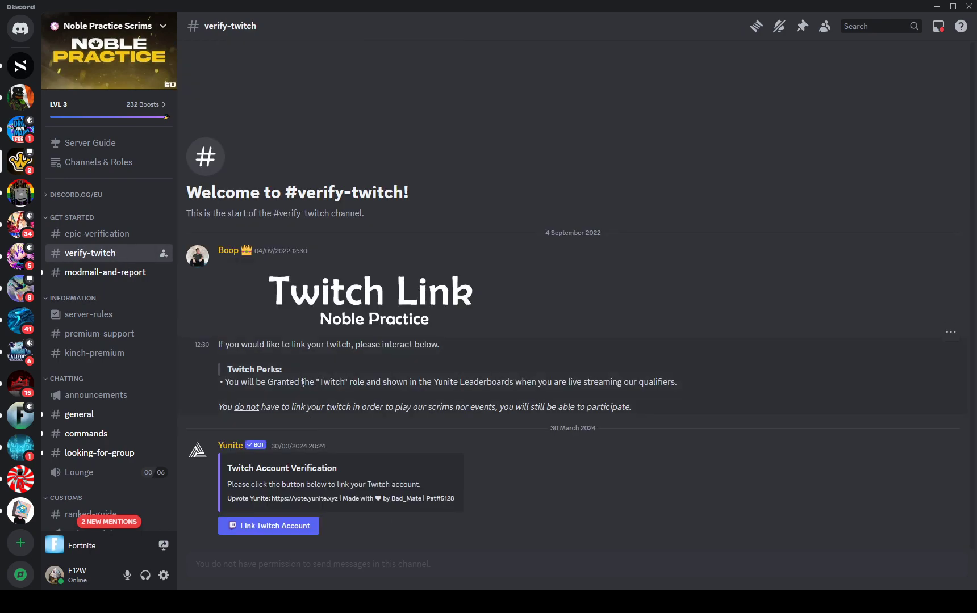
pyautogui.moveTo(338, 372)
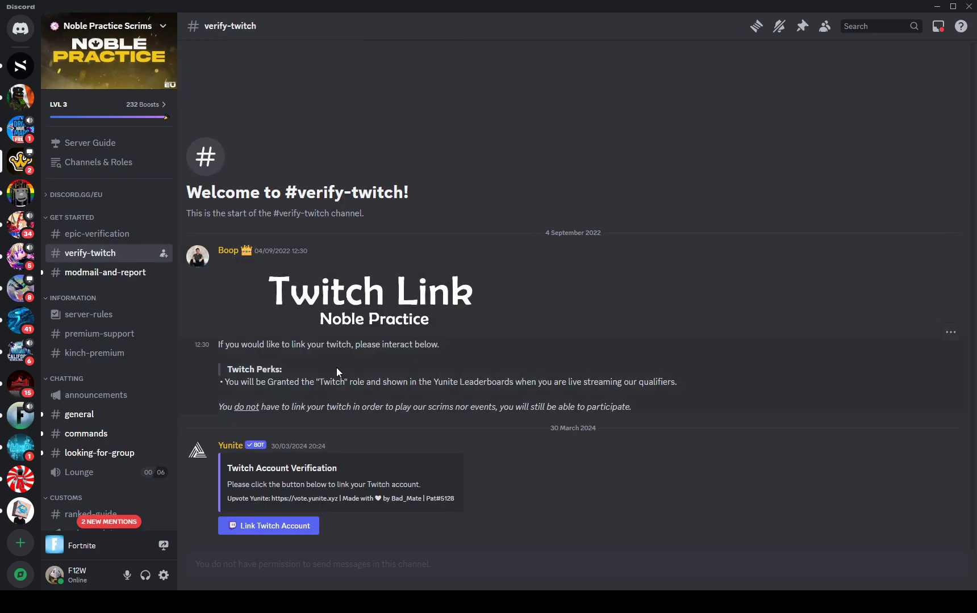
pyautogui.moveTo(132, 285)
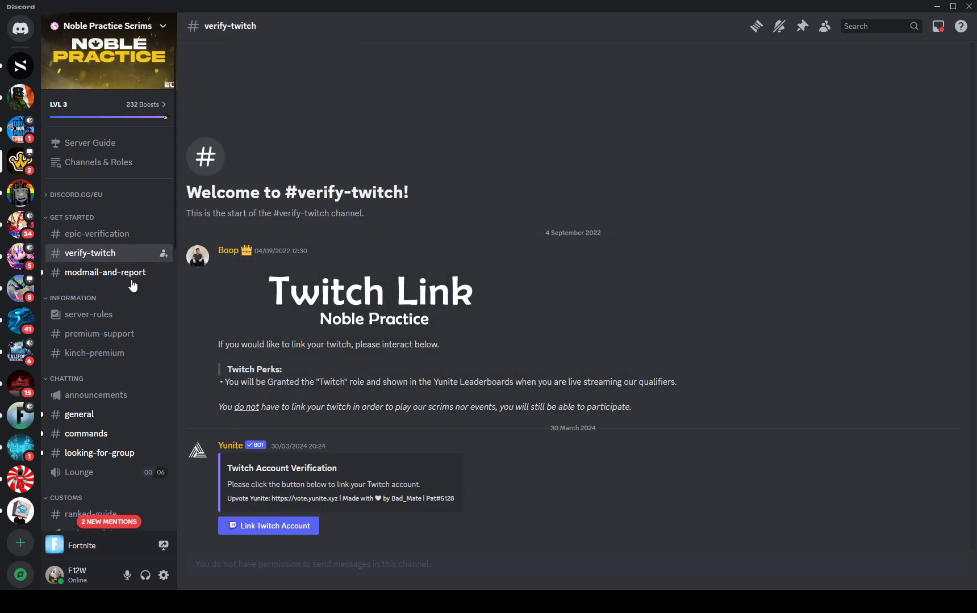
# Step: Switch to #epic-verification under GET STARTED to show the Epic Account Verification message
pyautogui.click(96, 233)
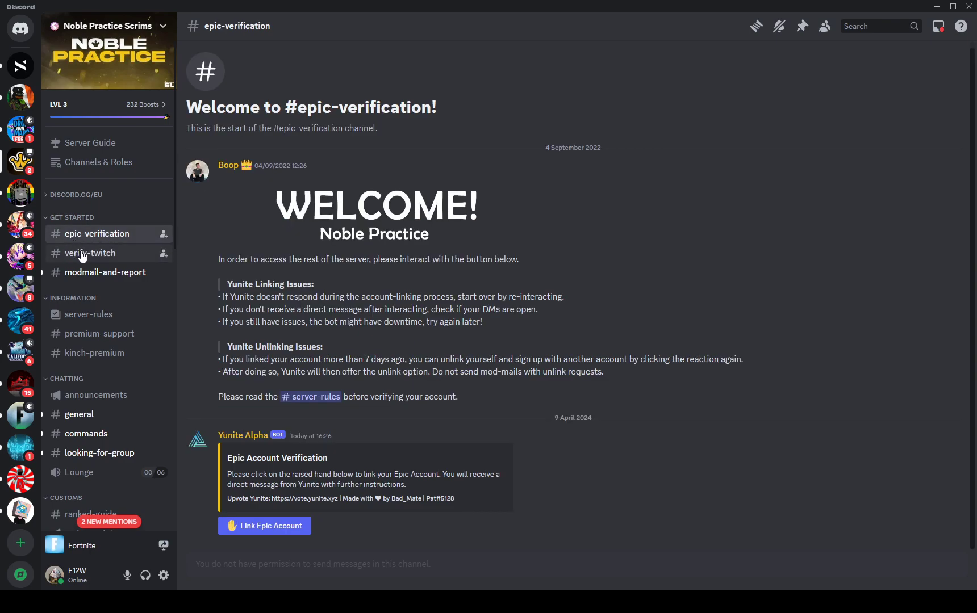